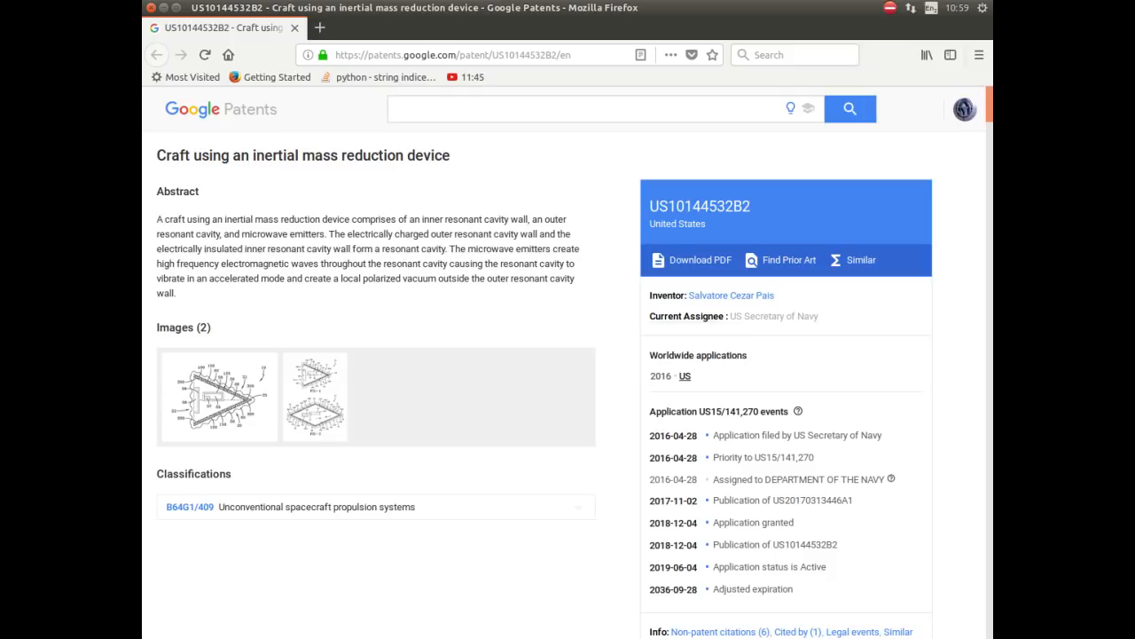
scroll("down", 3)
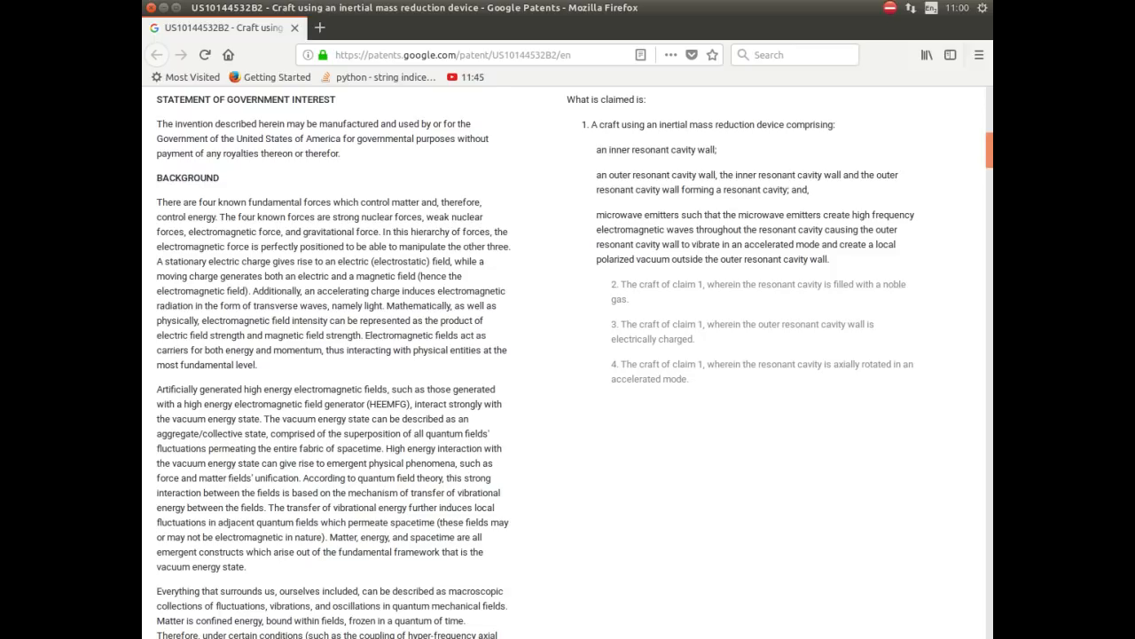
scroll("down", 3)
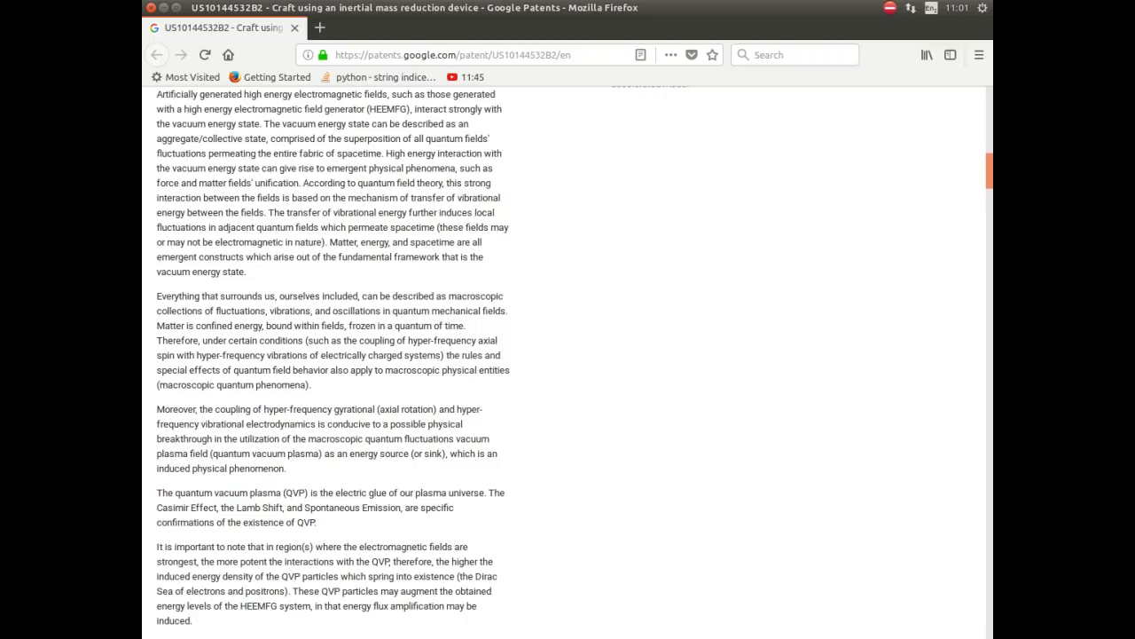
scroll("down", 3)
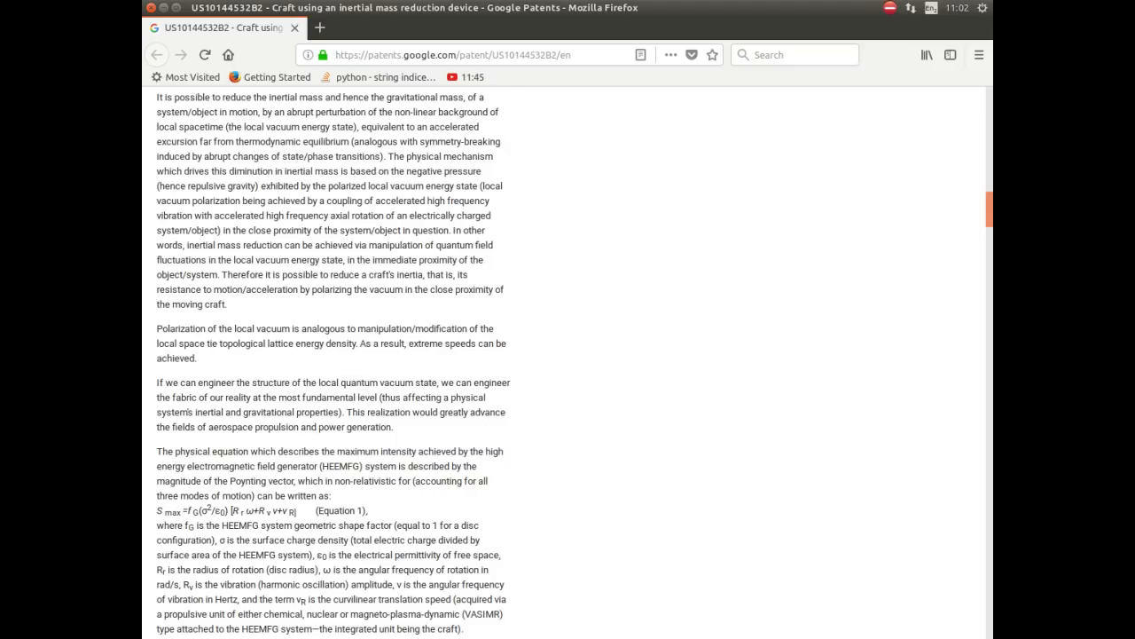
scroll("down", 3)
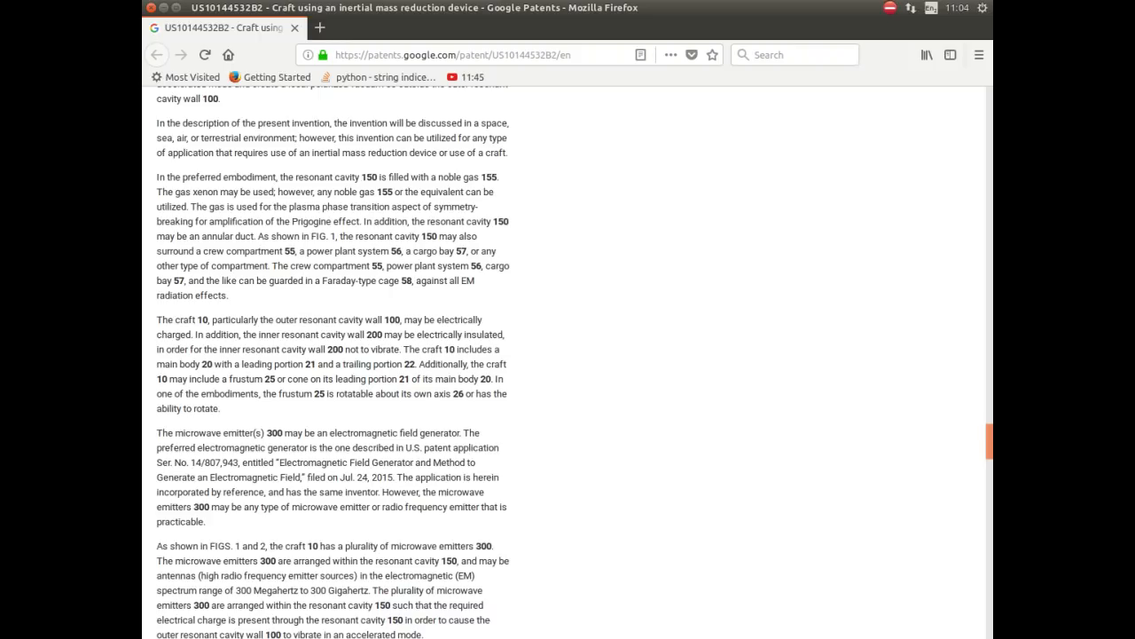
scroll("down", 3)
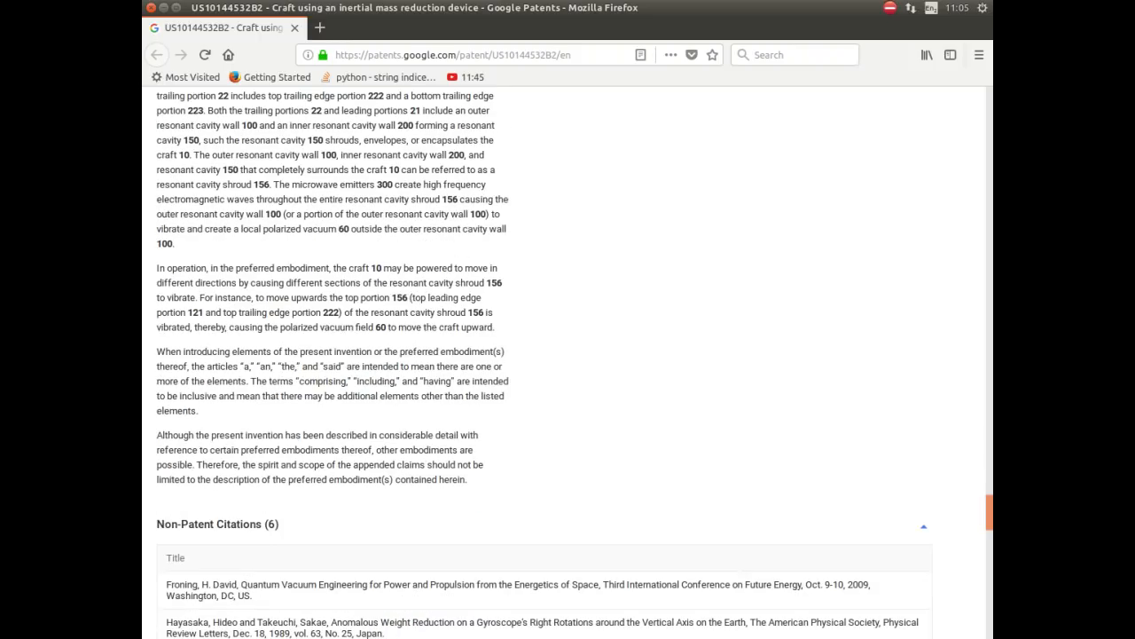